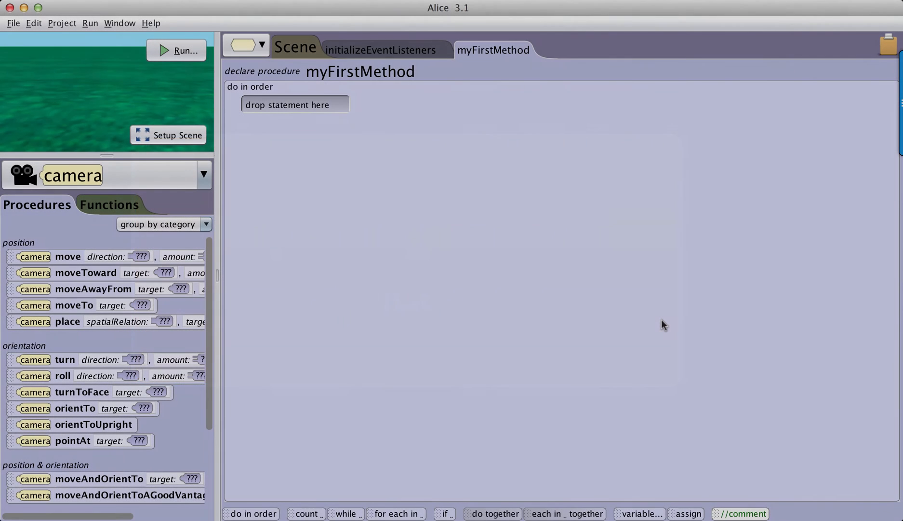
{"action": "mouse_move", "coordinate": [651, 304]}
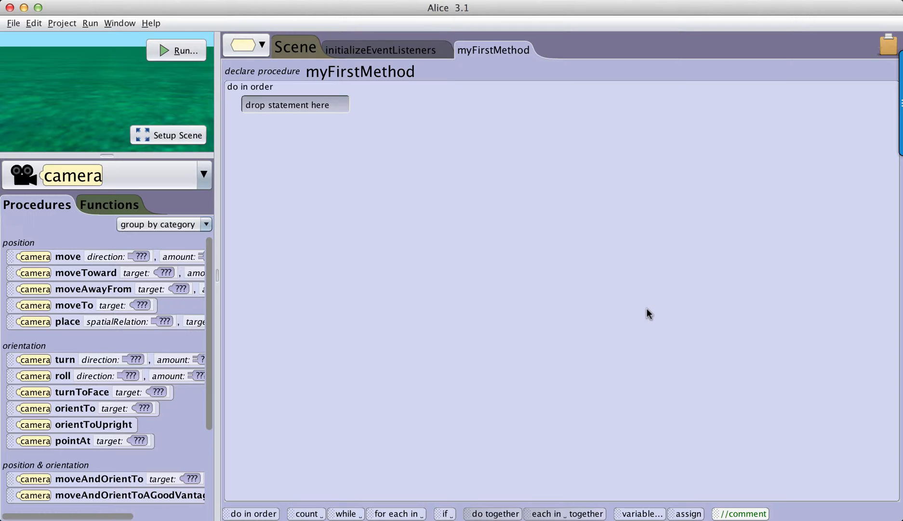
{"action": "mouse_move", "coordinate": [539, 313]}
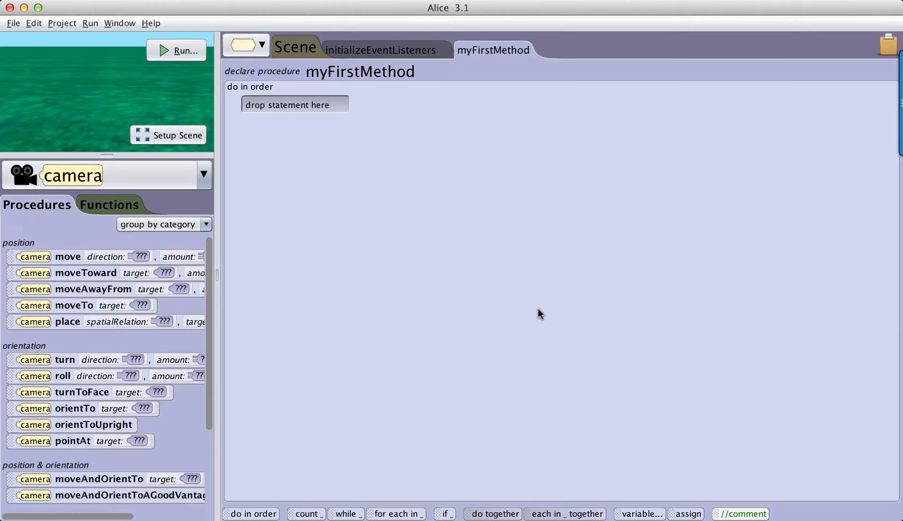
{"action": "mouse_move", "coordinate": [492, 276]}
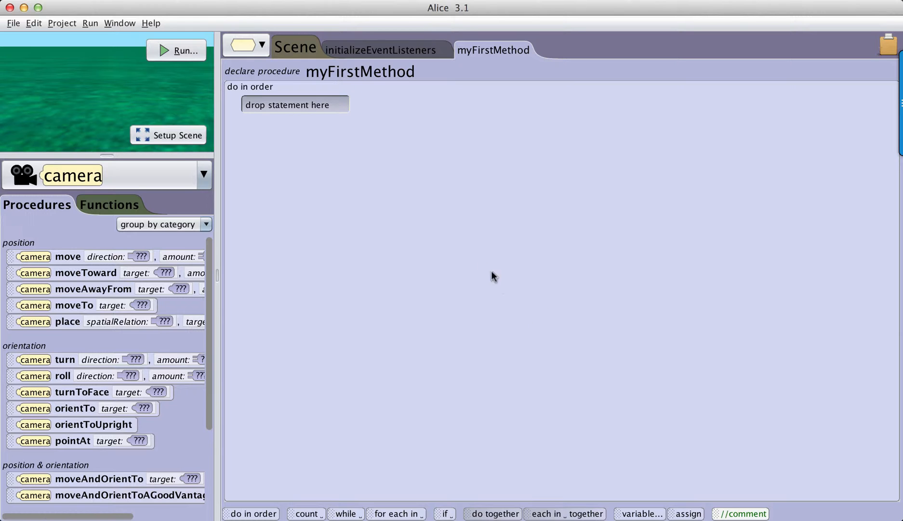
Step: Enter scene setup and browse the gallery's My Classes to reach the saved MadHatter class
{"action": "left_click", "coordinate": [202, 175]}
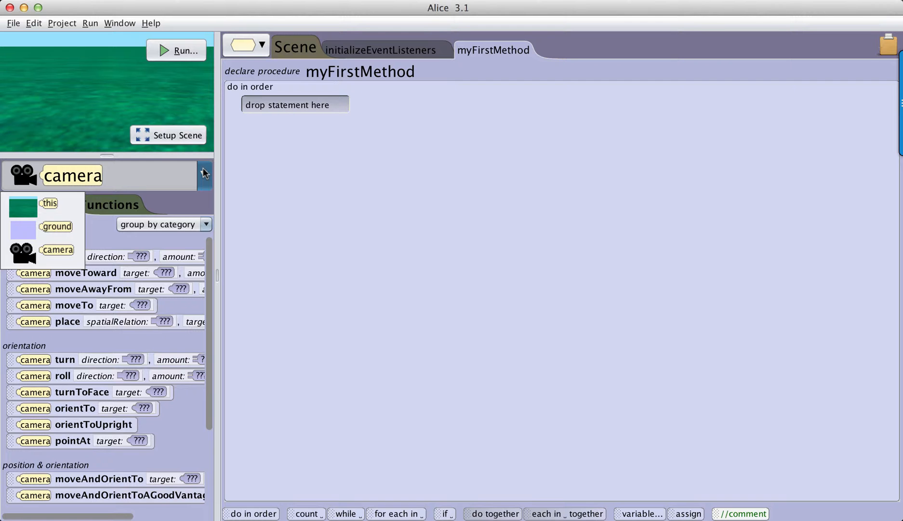
{"action": "left_click", "coordinate": [205, 173]}
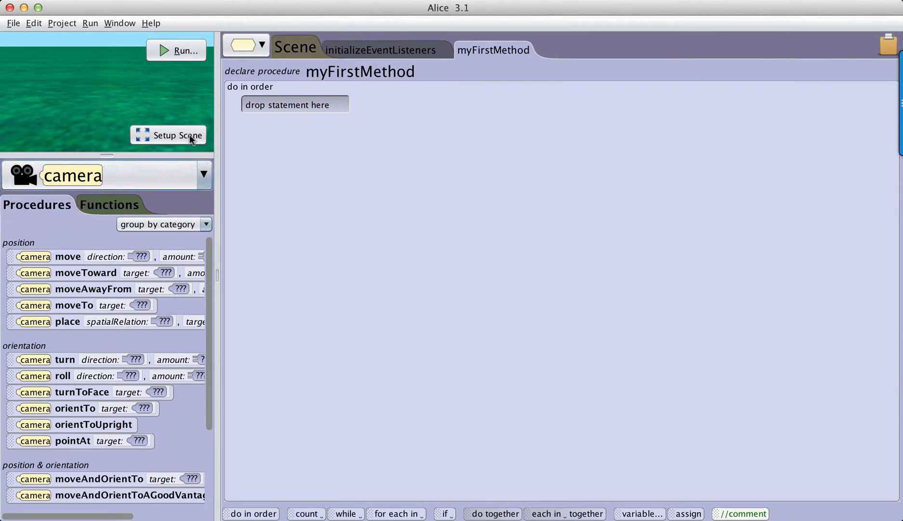
{"action": "left_click", "coordinate": [174, 135]}
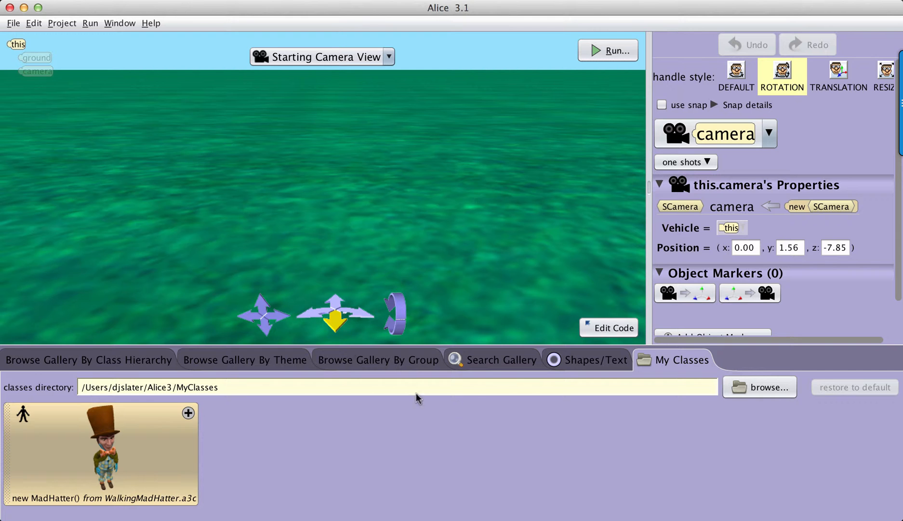
{"action": "left_click", "coordinate": [88, 360]}
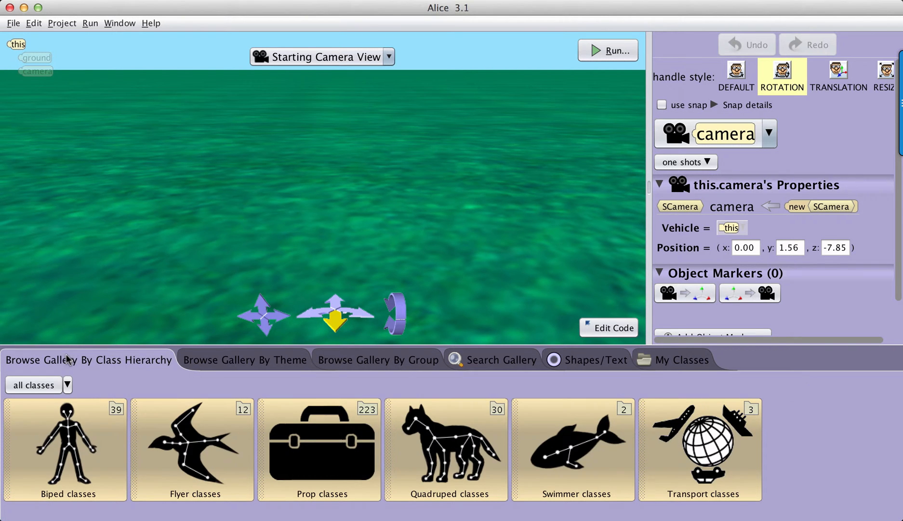
{"action": "mouse_move", "coordinate": [691, 362]}
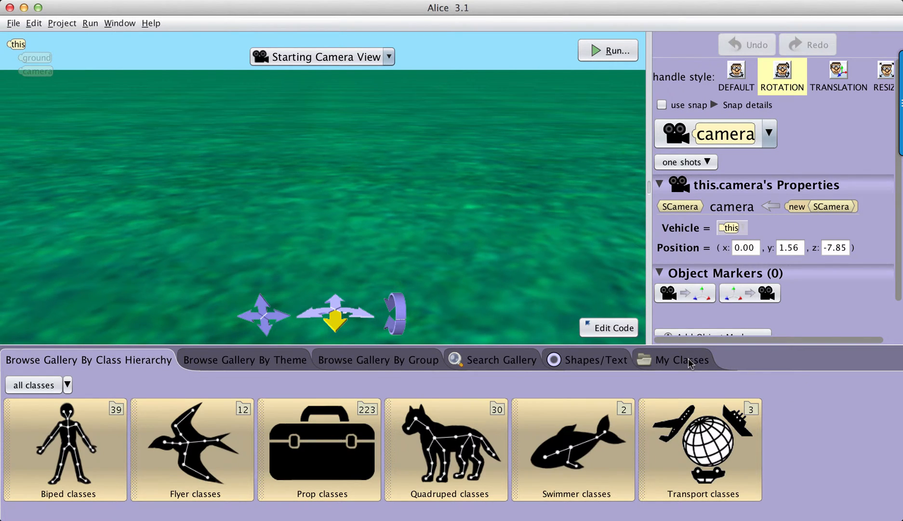
{"action": "left_click", "coordinate": [681, 360]}
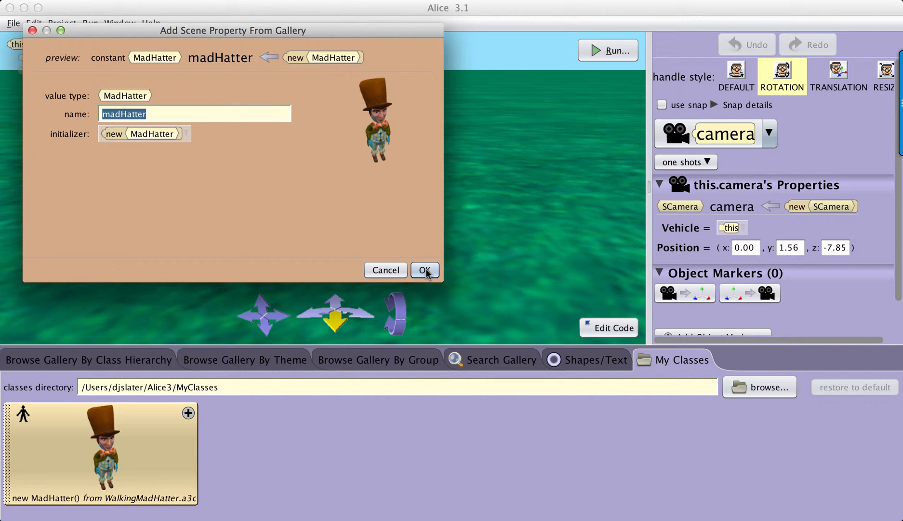
Step: Confirm adding madHatter and keep all eight procedures, including walkingMotion, ticked for import
{"action": "left_click", "coordinate": [425, 270]}
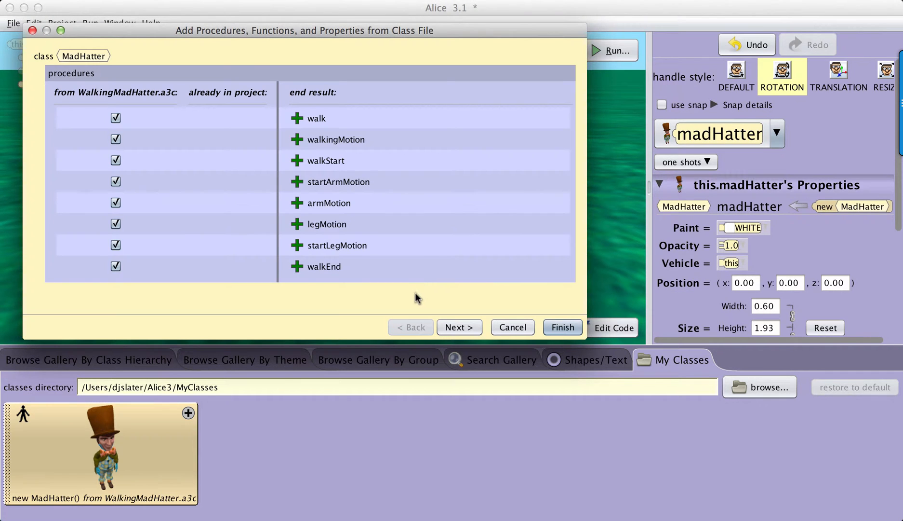
{"action": "mouse_move", "coordinate": [314, 308]}
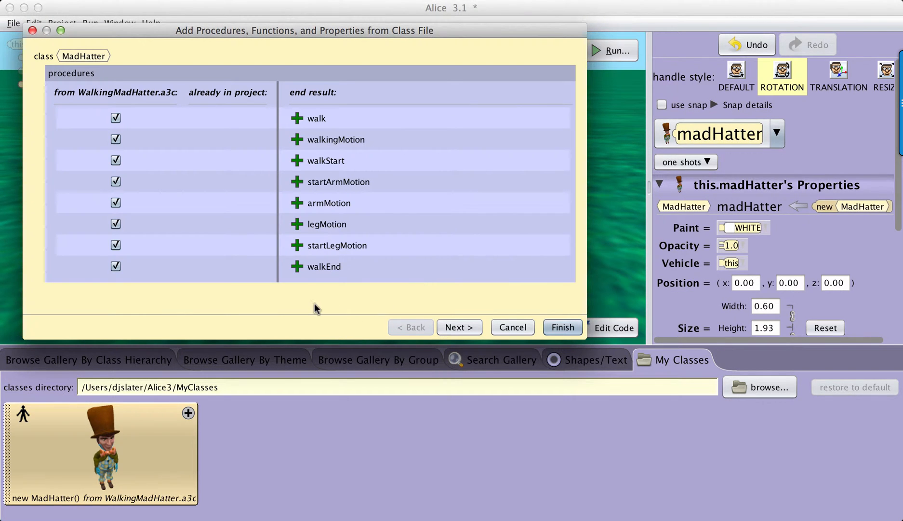
{"action": "mouse_move", "coordinate": [185, 140]}
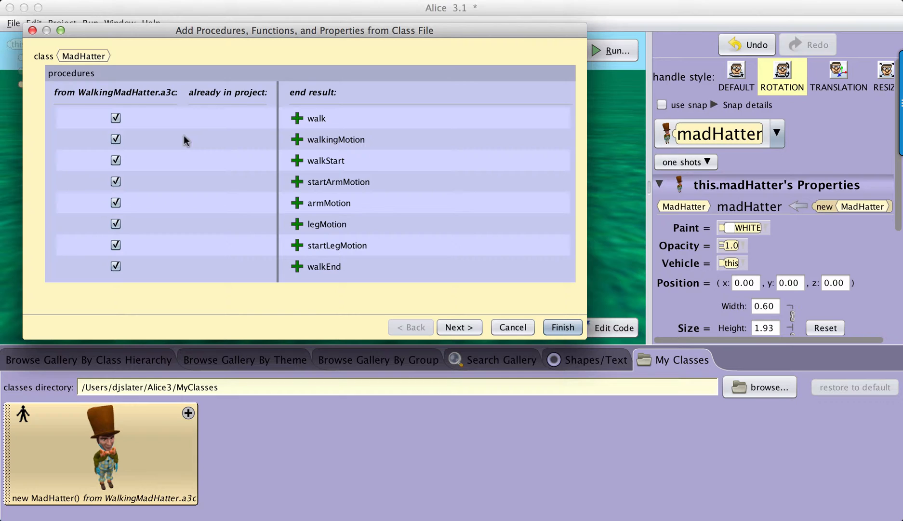
{"action": "mouse_move", "coordinate": [143, 99]}
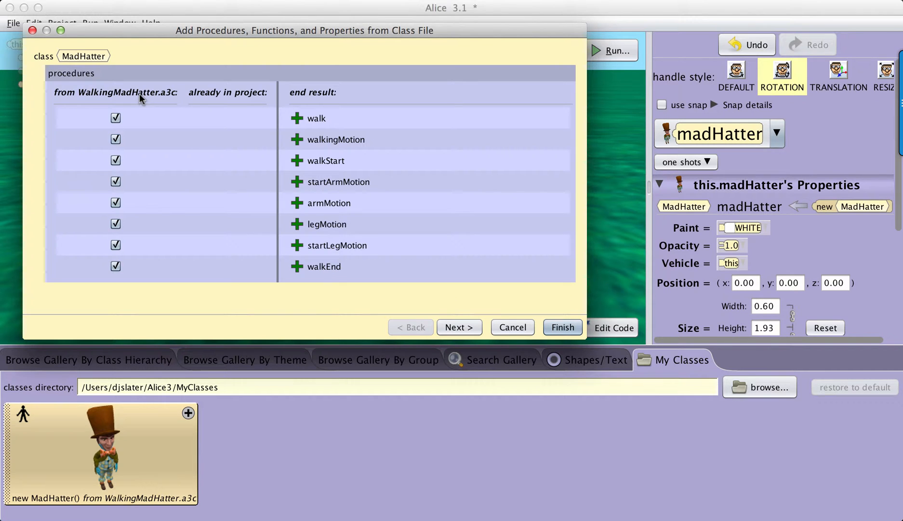
{"action": "mouse_move", "coordinate": [141, 99]}
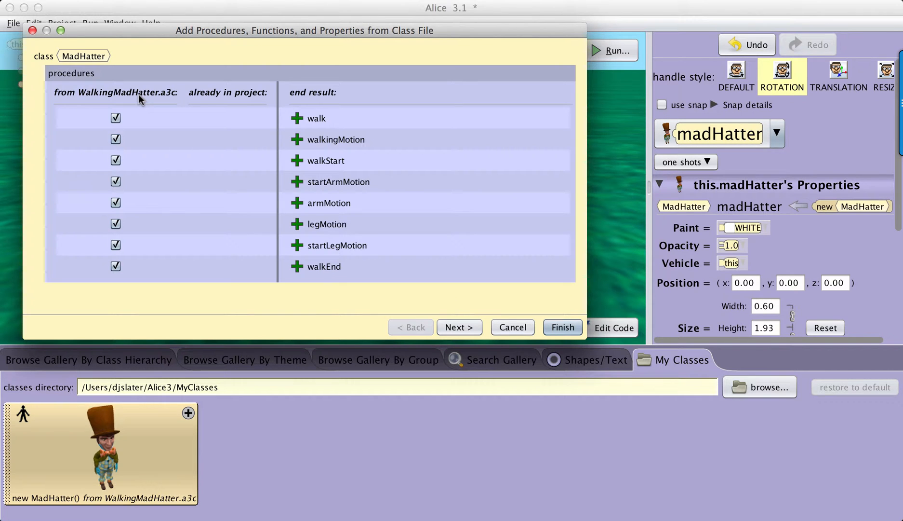
{"action": "mouse_move", "coordinate": [141, 117]}
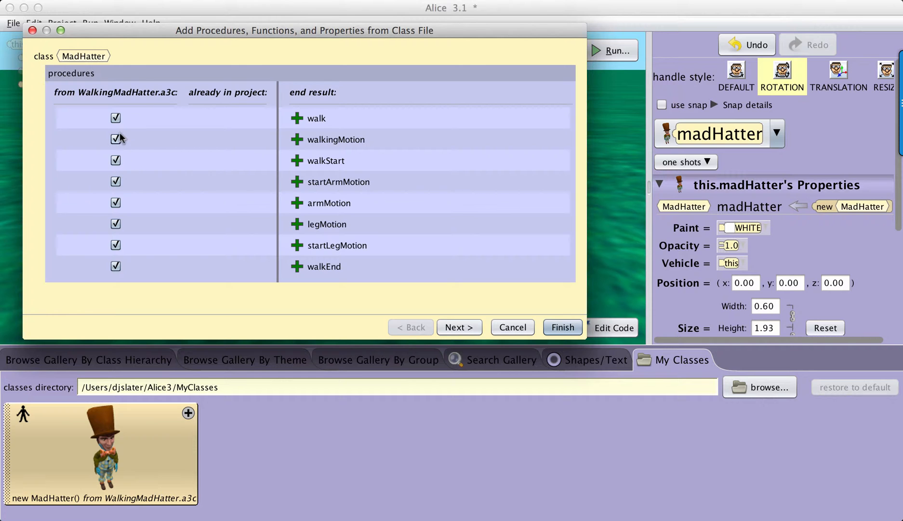
{"action": "left_click", "coordinate": [116, 139]}
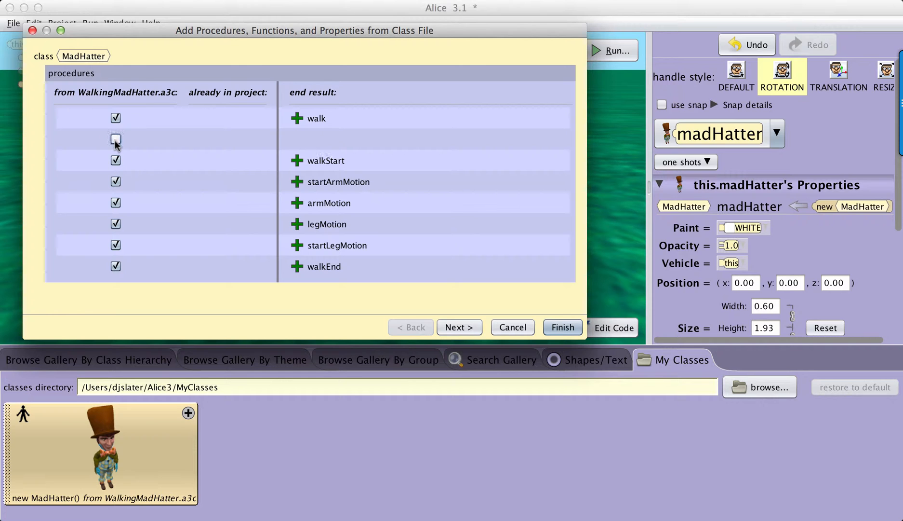
{"action": "left_click", "coordinate": [116, 139]}
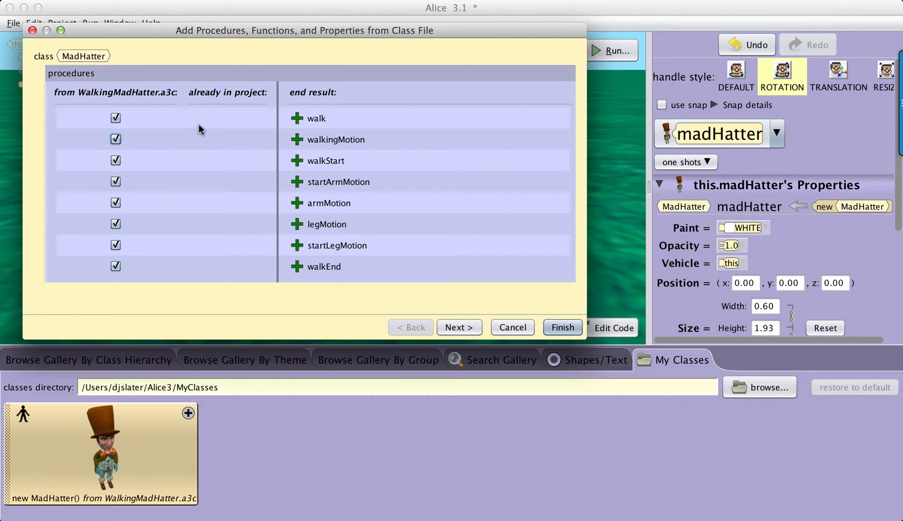
{"action": "mouse_move", "coordinate": [230, 132]}
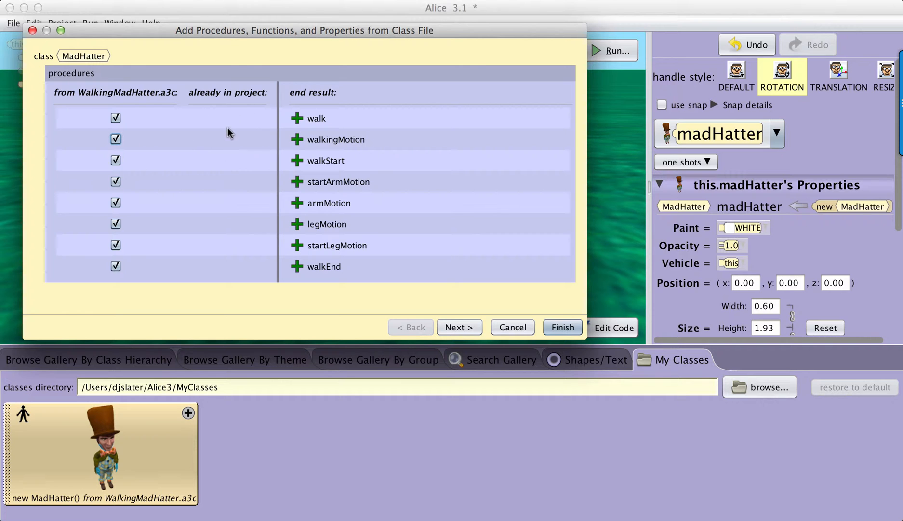
{"action": "mouse_move", "coordinate": [234, 177]}
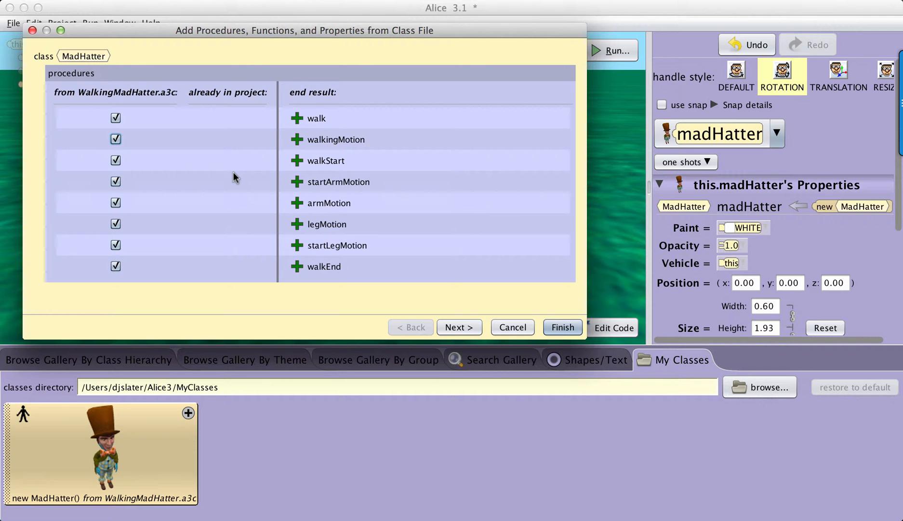
{"action": "mouse_move", "coordinate": [345, 129]}
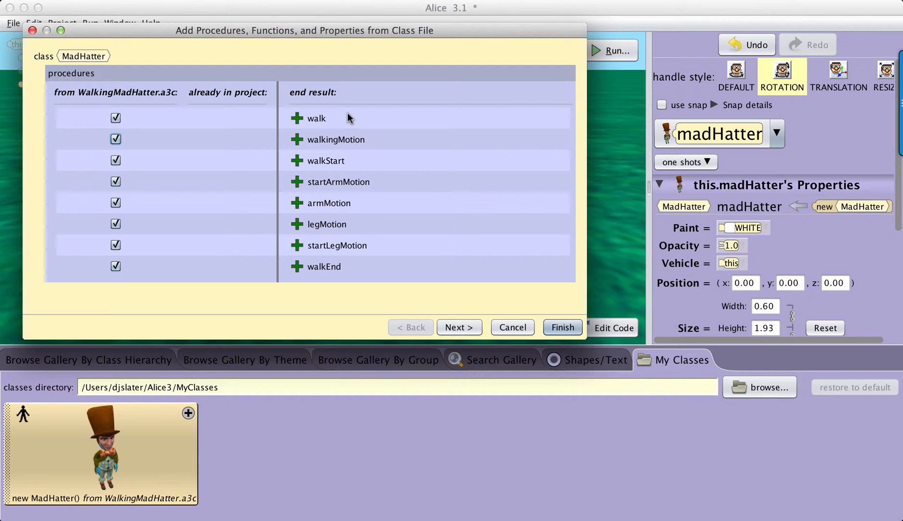
{"action": "mouse_move", "coordinate": [367, 167]}
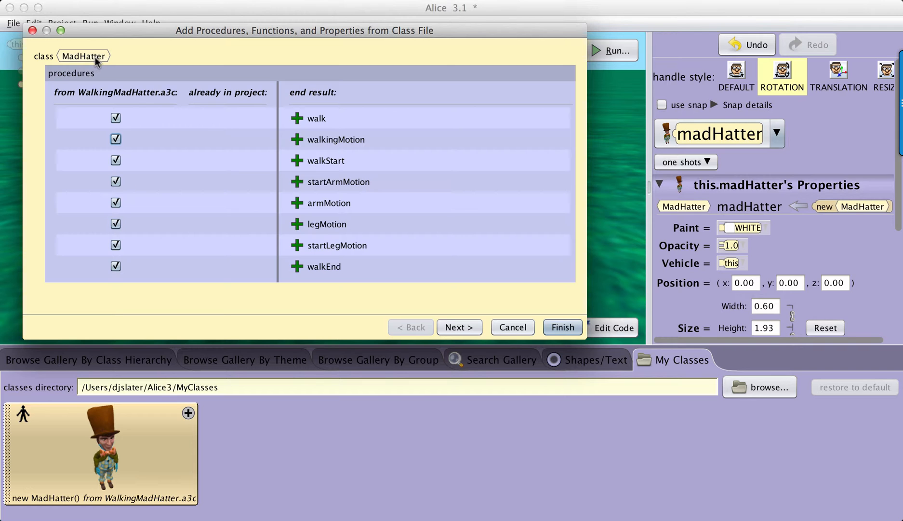
{"action": "mouse_move", "coordinate": [104, 81]}
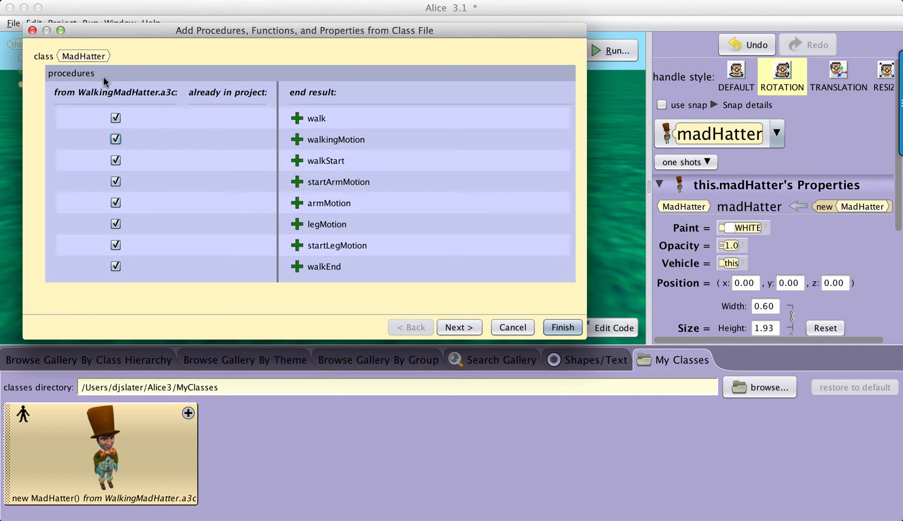
{"action": "mouse_move", "coordinate": [114, 79]}
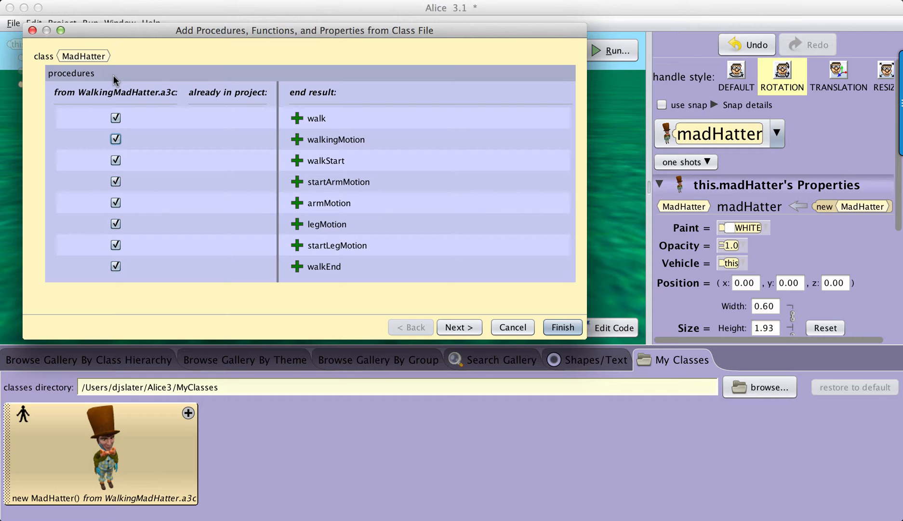
{"action": "mouse_move", "coordinate": [113, 75]}
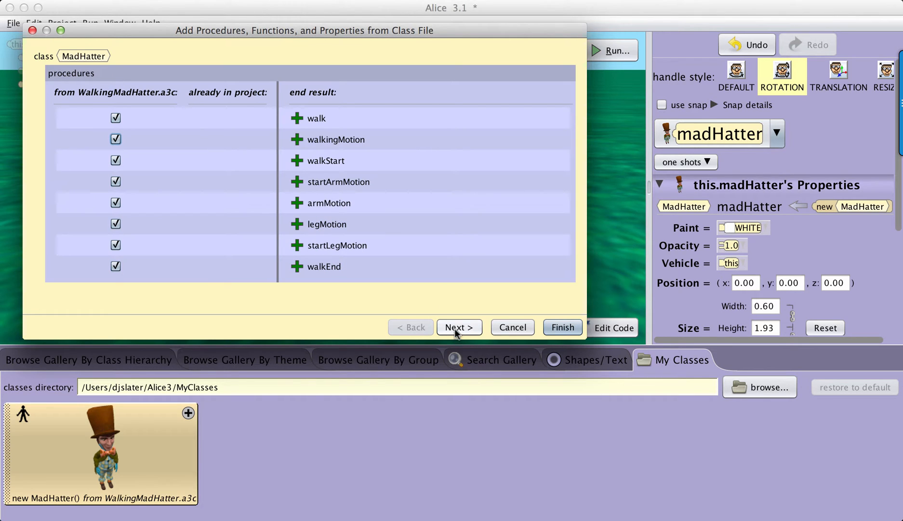
Step: Review the procedures' code preview and finish importing the WalkingMadHatter class
{"action": "left_click", "coordinate": [459, 327]}
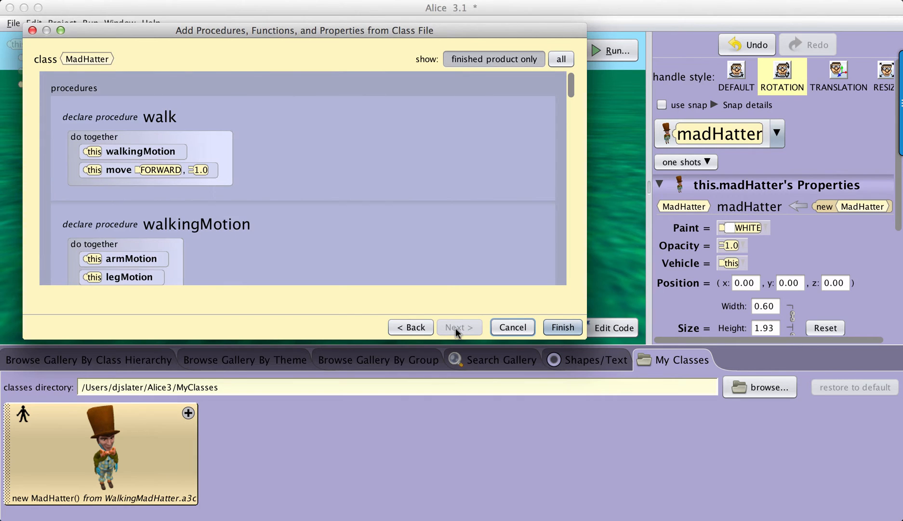
{"action": "scroll", "scroll_direction": "down", "scroll_amount": 3}
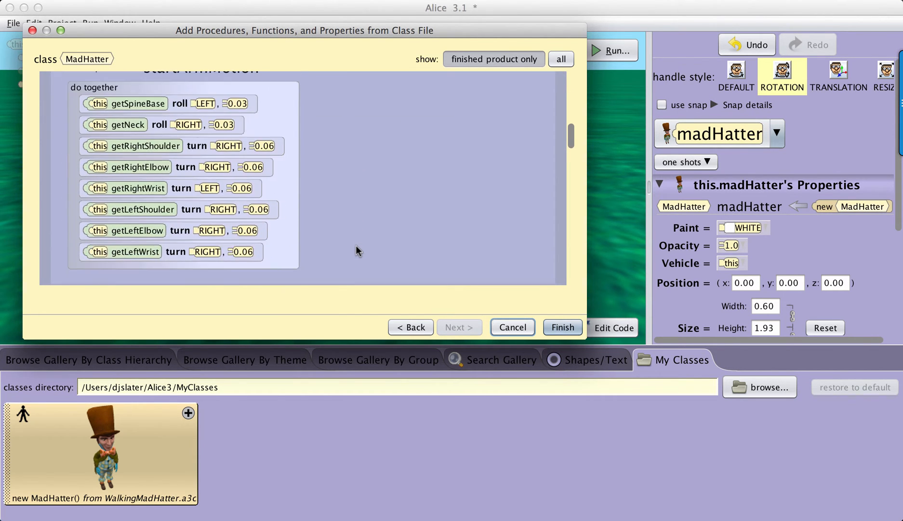
{"action": "scroll", "scroll_direction": "down", "scroll_amount": 3}
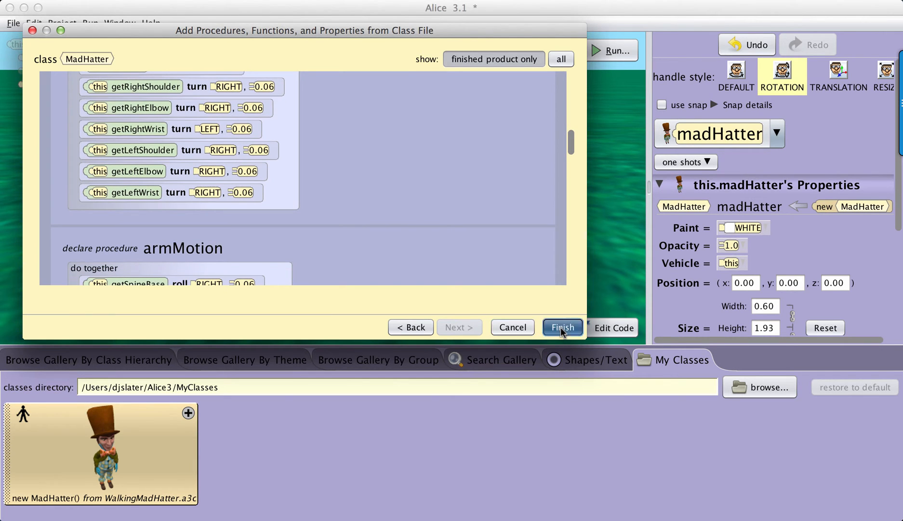
{"action": "left_click", "coordinate": [562, 326]}
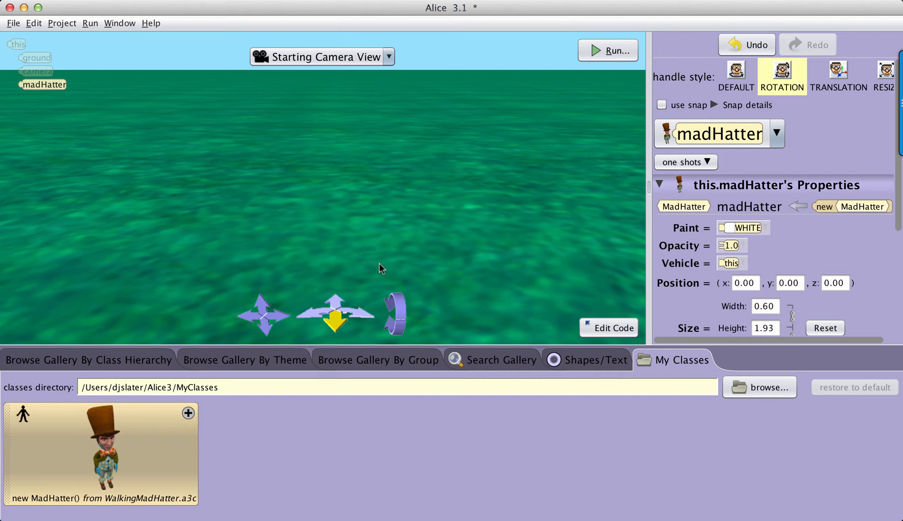
{"action": "mouse_move", "coordinate": [315, 315]}
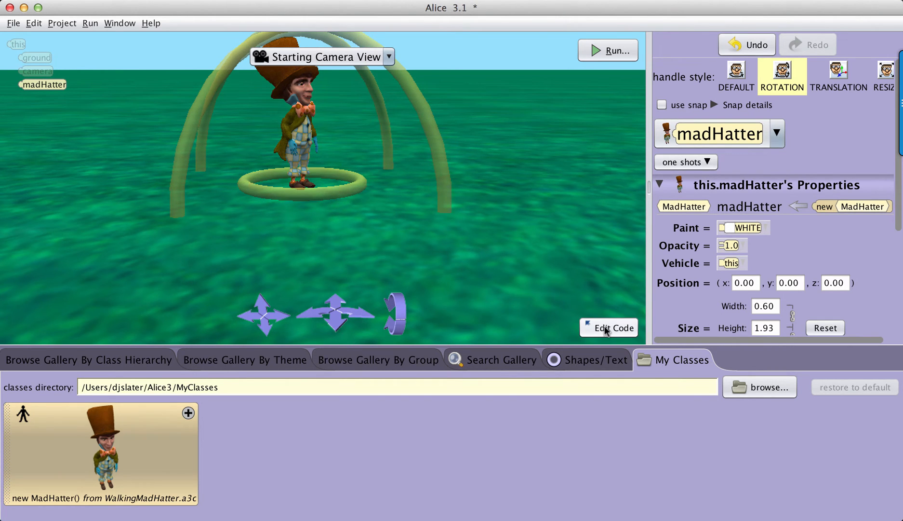
Step: Place a walk call inside the count-to-3 loop in myFirstMethod and run the program
{"action": "left_click", "coordinate": [608, 327]}
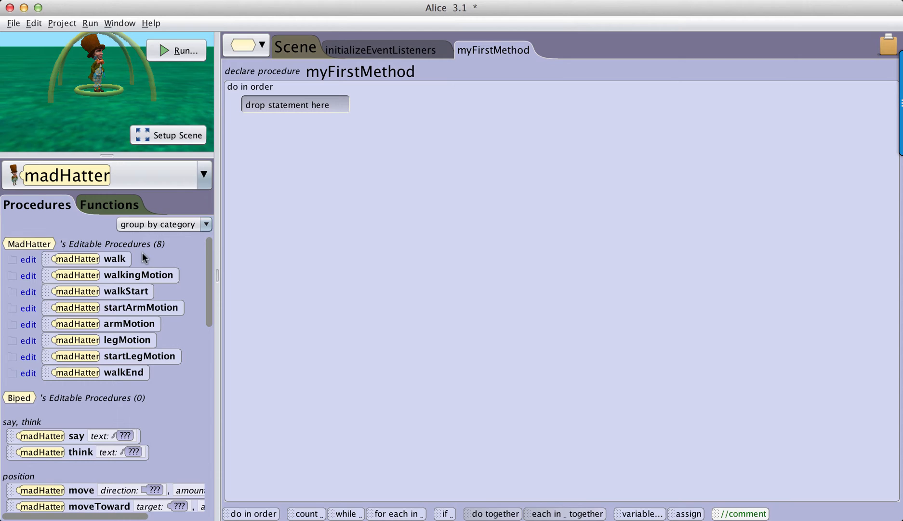
{"action": "mouse_move", "coordinate": [148, 264]}
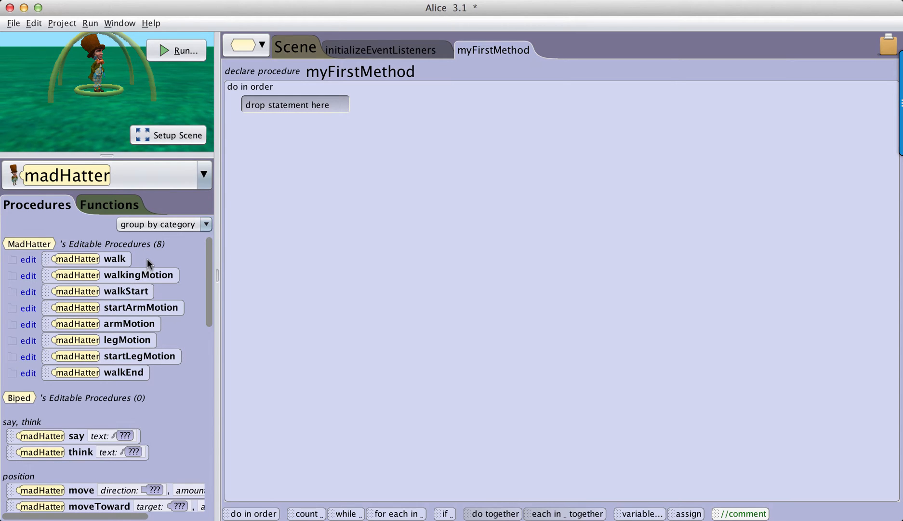
{"action": "mouse_move", "coordinate": [149, 264]}
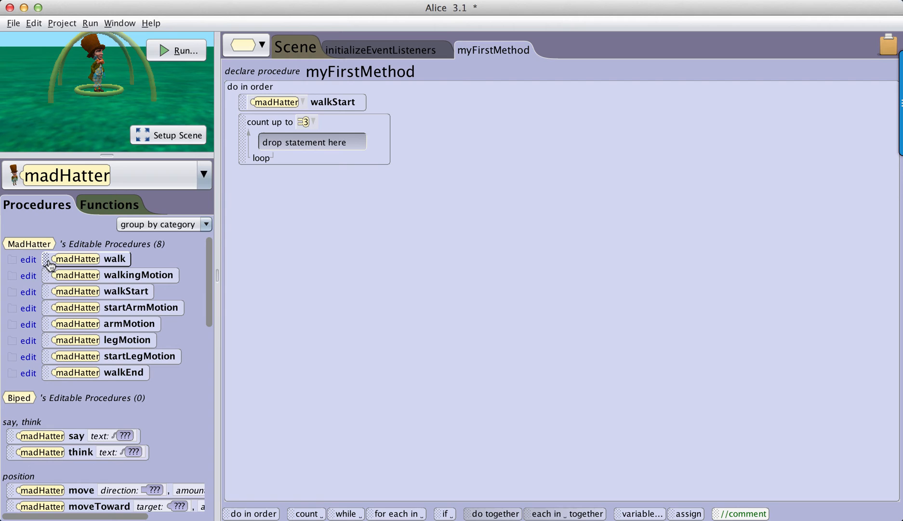
{"action": "left_click_drag", "start_coordinate": [86, 258], "coordinate": [306, 140]}
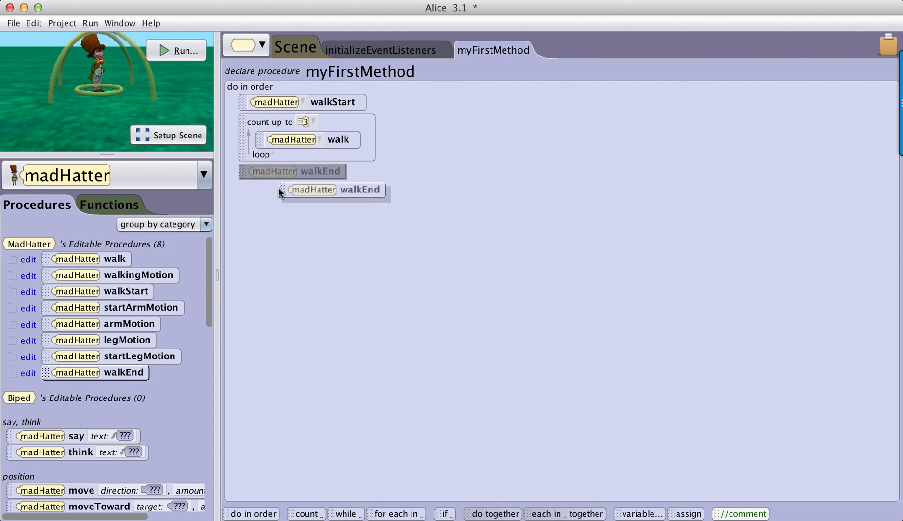
{"action": "left_click", "coordinate": [176, 51]}
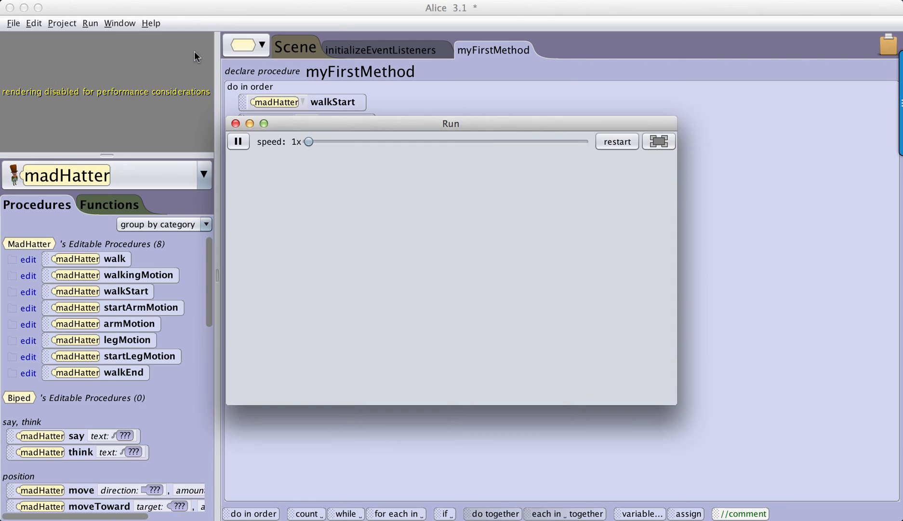